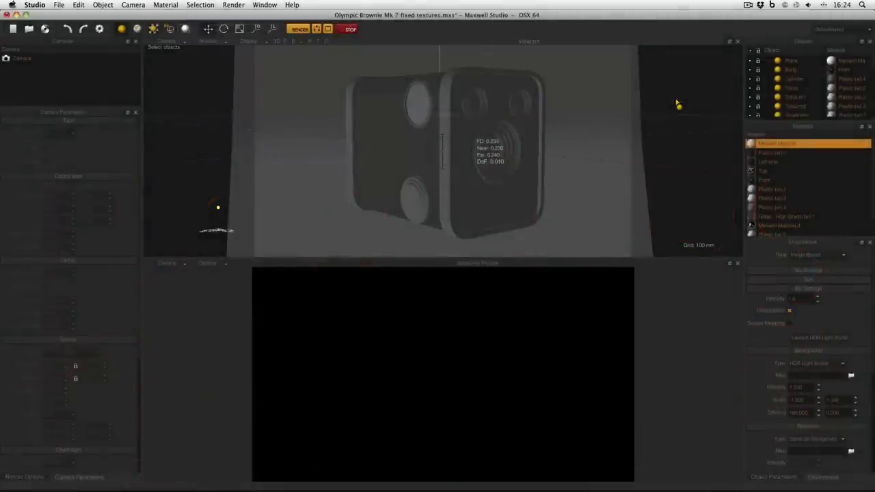
Launch HDR Light Studio from Maxwell's Environment panel with the LiveLight camera preview
scroll(down, 3)
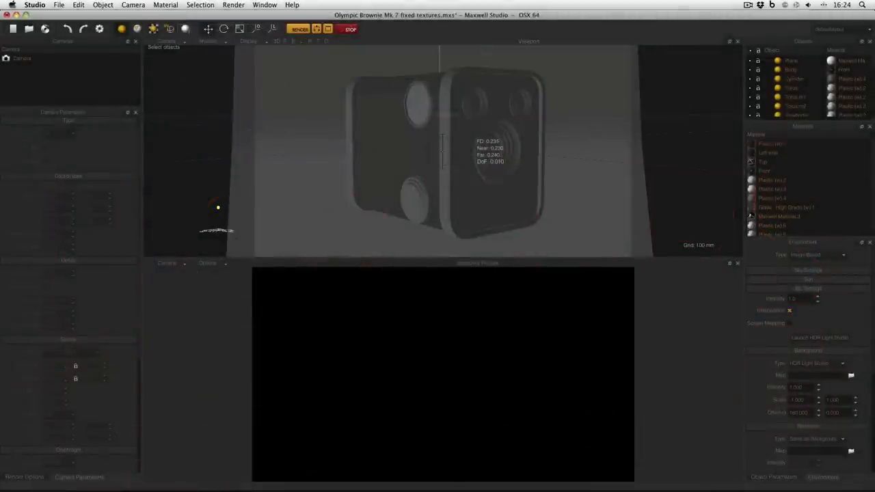
click(780, 143)
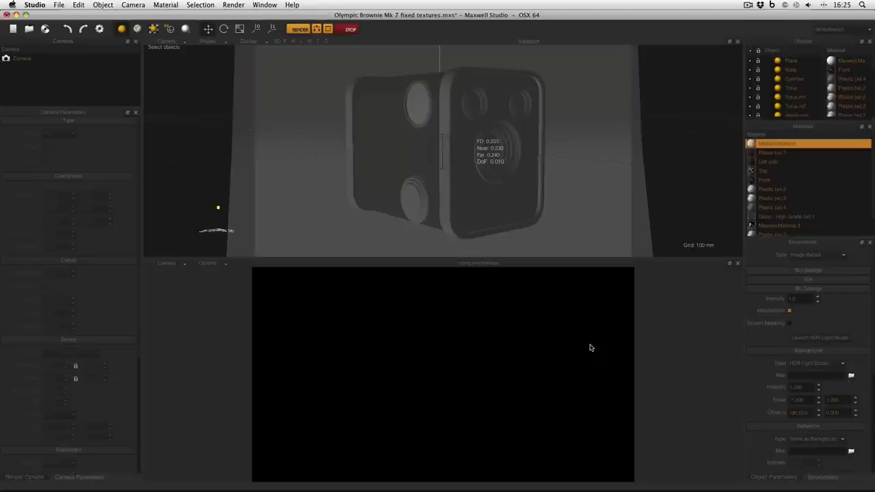
mouse_move(853, 276)
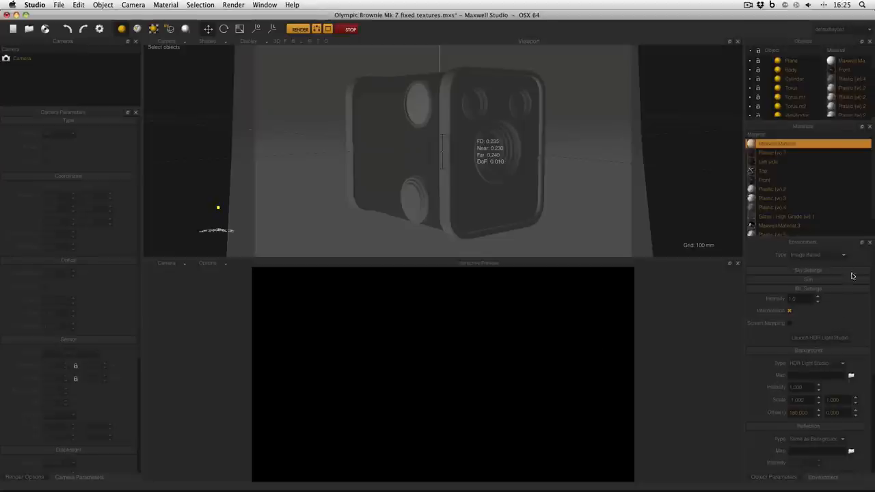
mouse_move(853, 261)
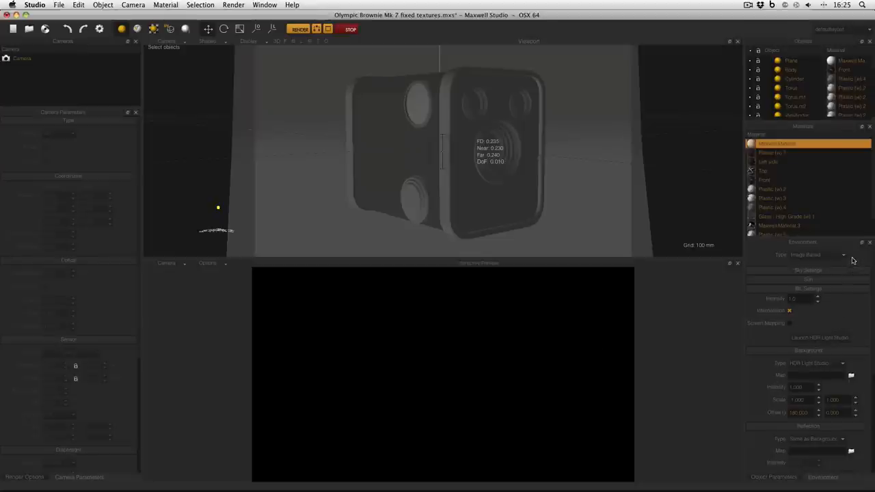
mouse_move(856, 362)
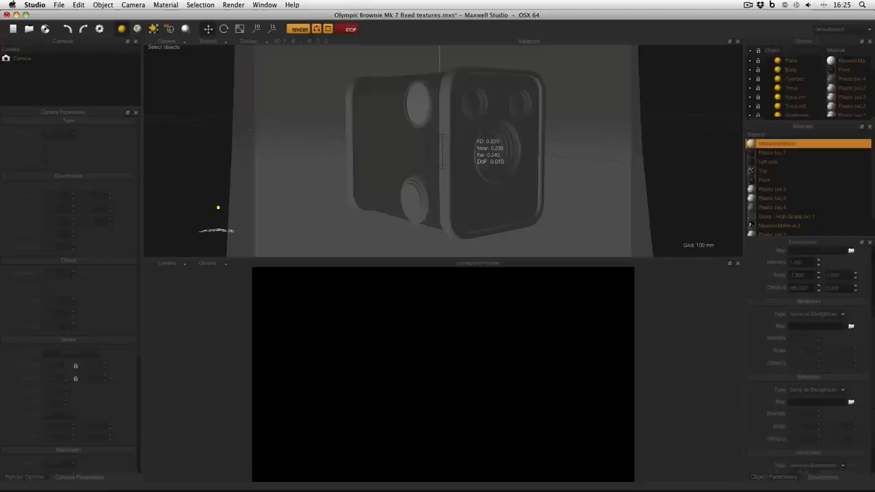
scroll(down, 3)
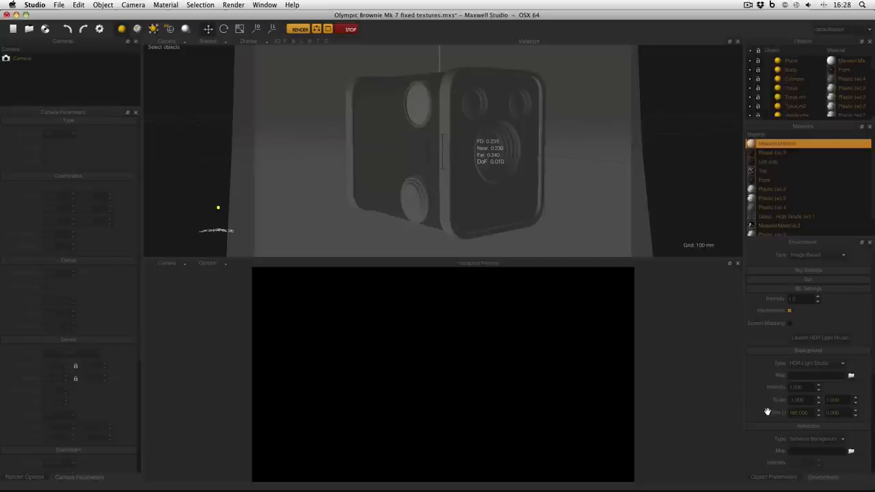
mouse_move(763, 402)
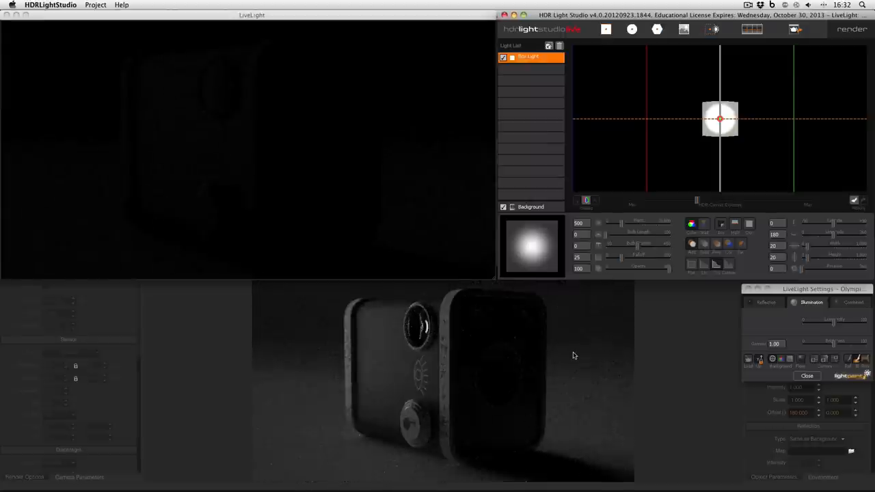
drag(720, 118, 716, 120)
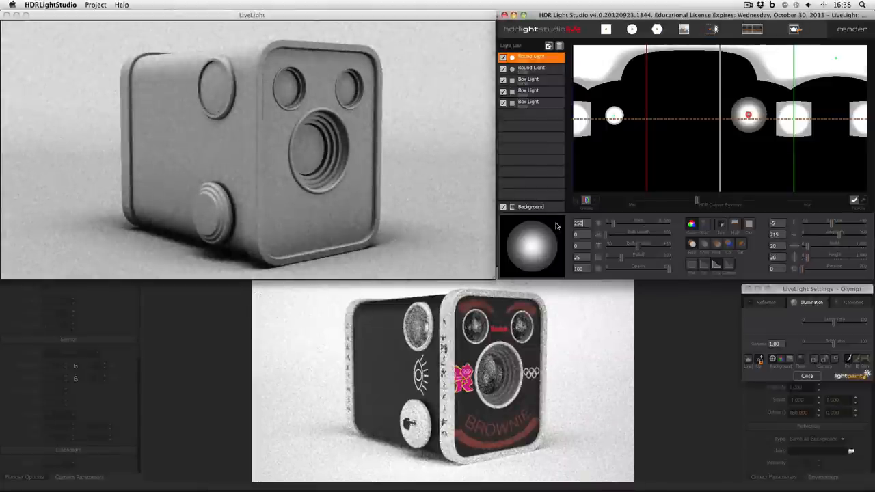
Start a Production Render of the lighting map and pick its output file format
click(96, 5)
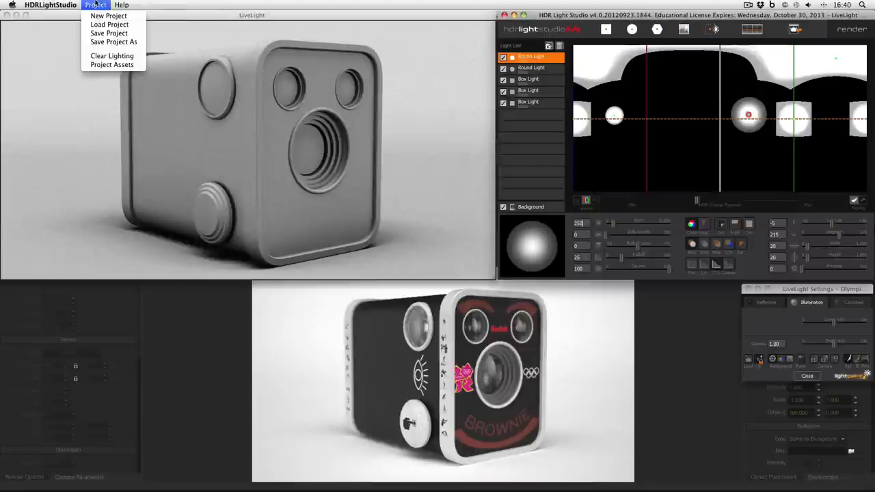
click(383, 120)
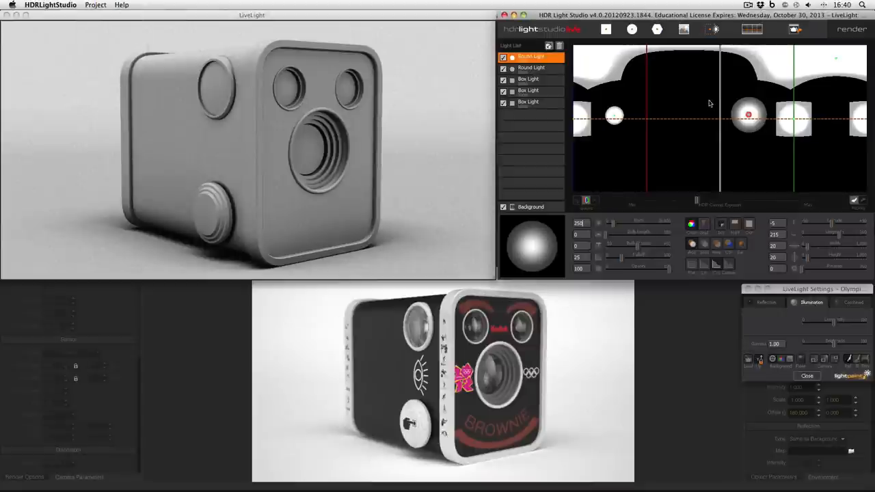
click(851, 29)
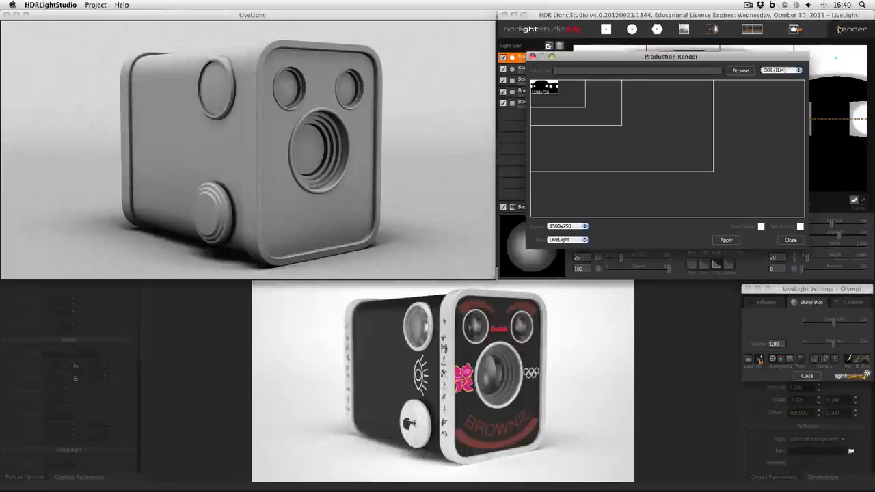
click(782, 70)
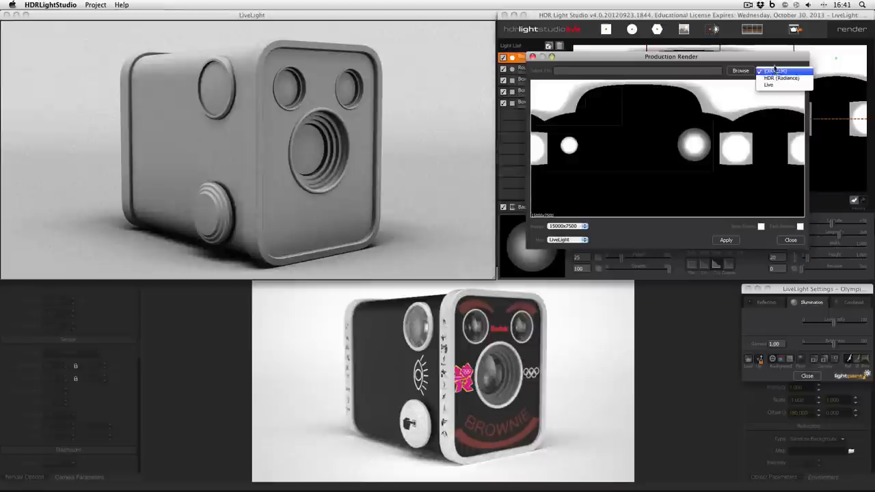
click(777, 71)
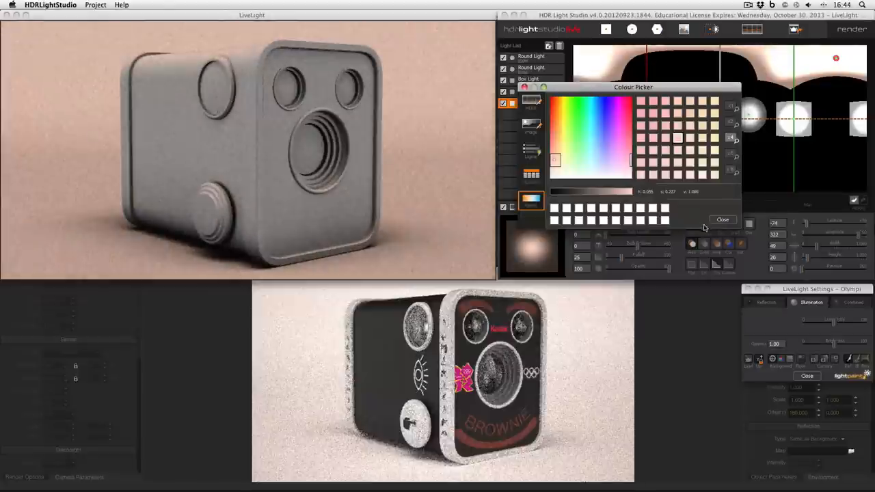
Confirm the warm peach background colour in the Colour Picker
click(722, 219)
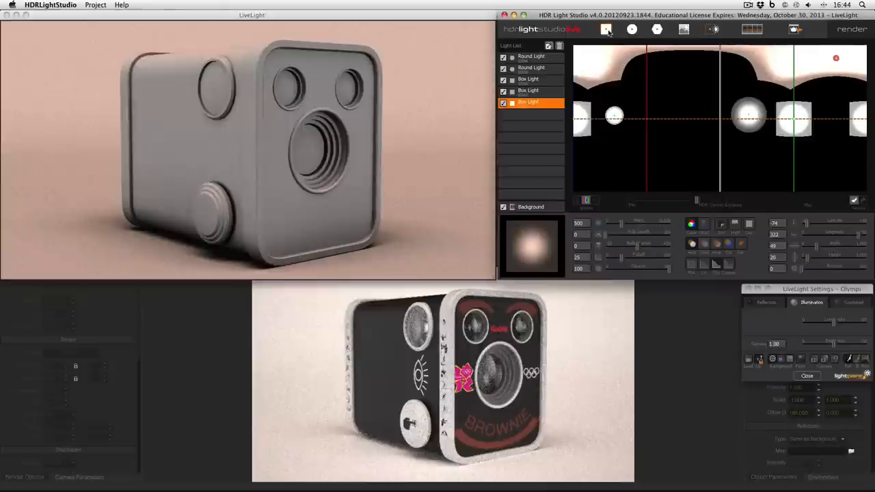
mouse_move(657, 30)
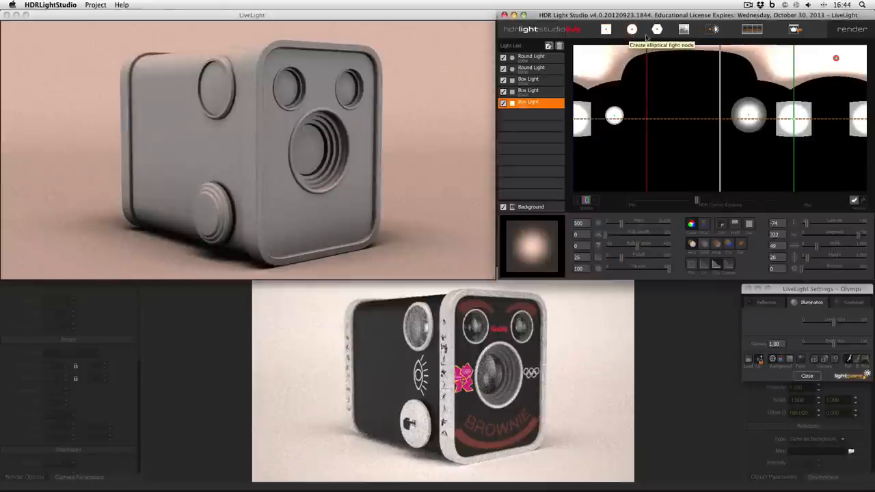
mouse_move(684, 29)
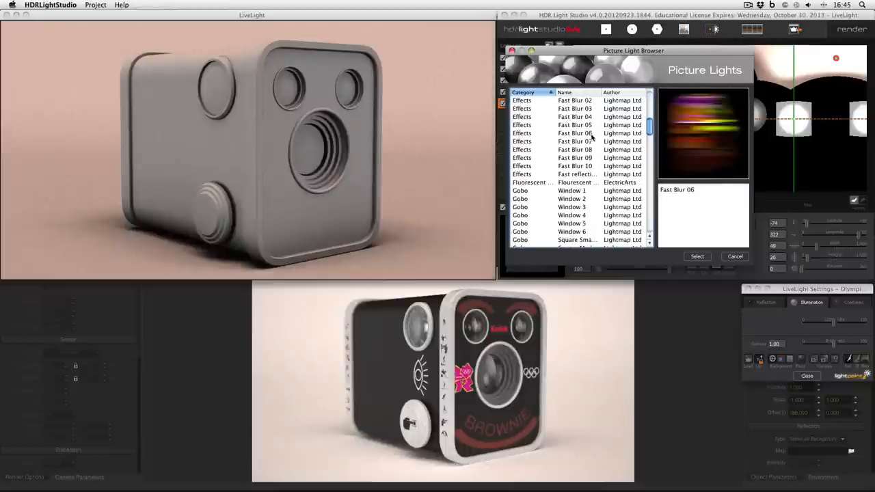
Add the Main Window picture light from the Windows library so it reflects in the lens
scroll(down, 3)
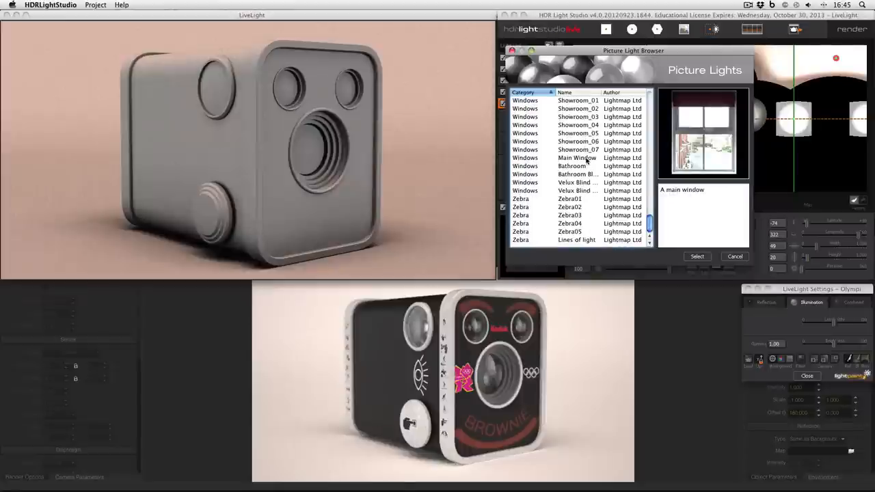
click(698, 257)
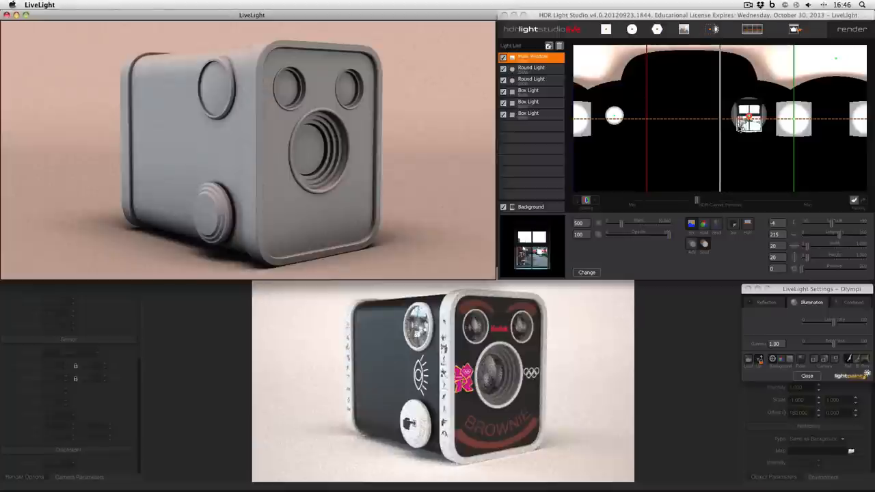